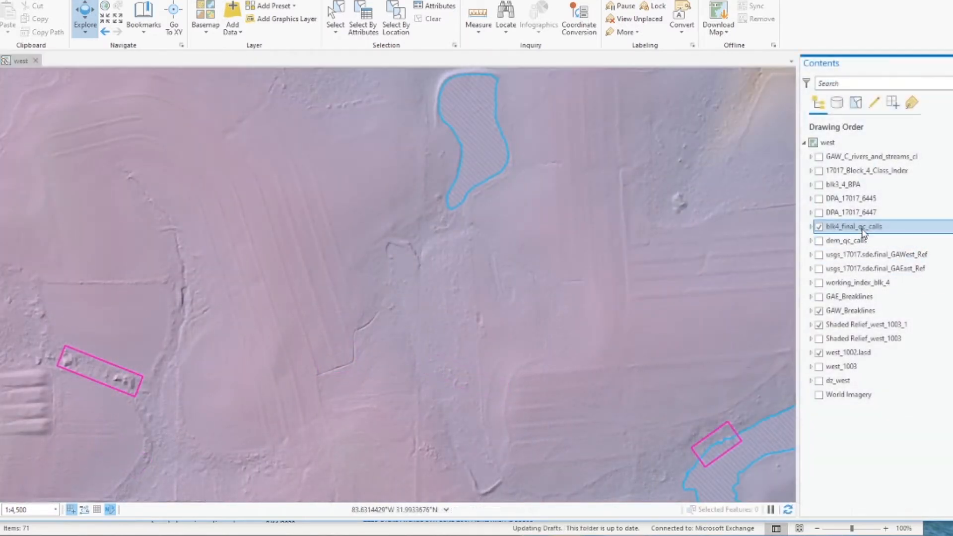
Step: Zoom into the west_1002.lasd points, read point elevations in pop-ups, then switch to the east1 map
left_click(717, 438)
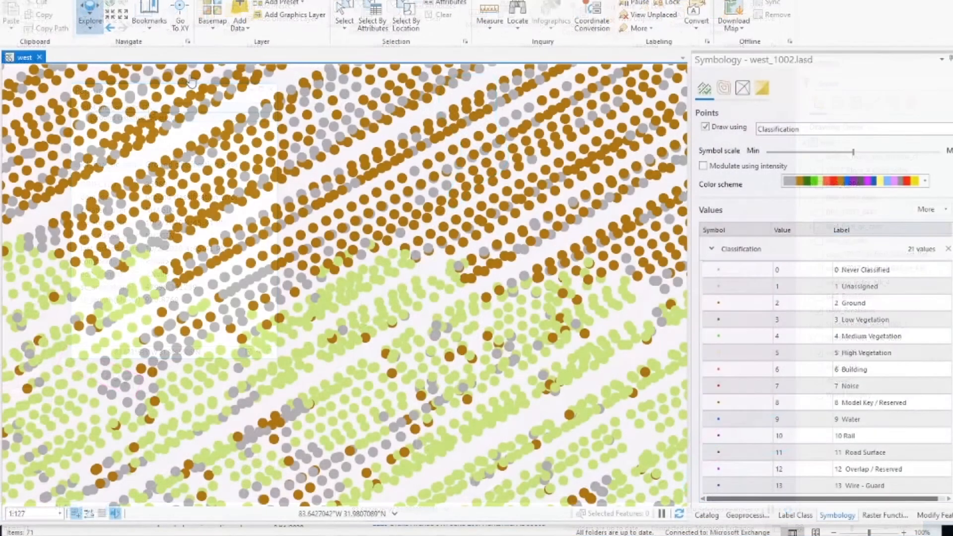
left_click_drag(191, 82, 419, 174)
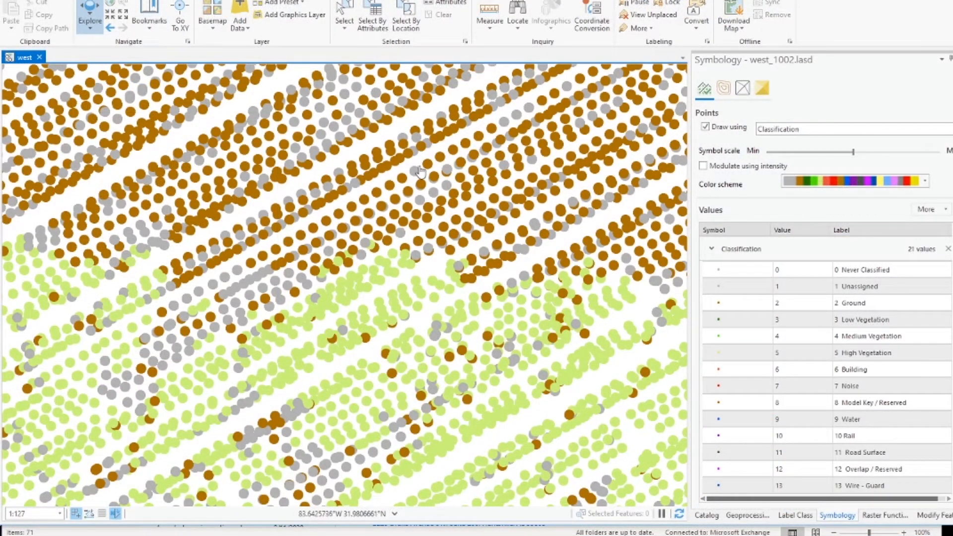
left_click(417, 172)
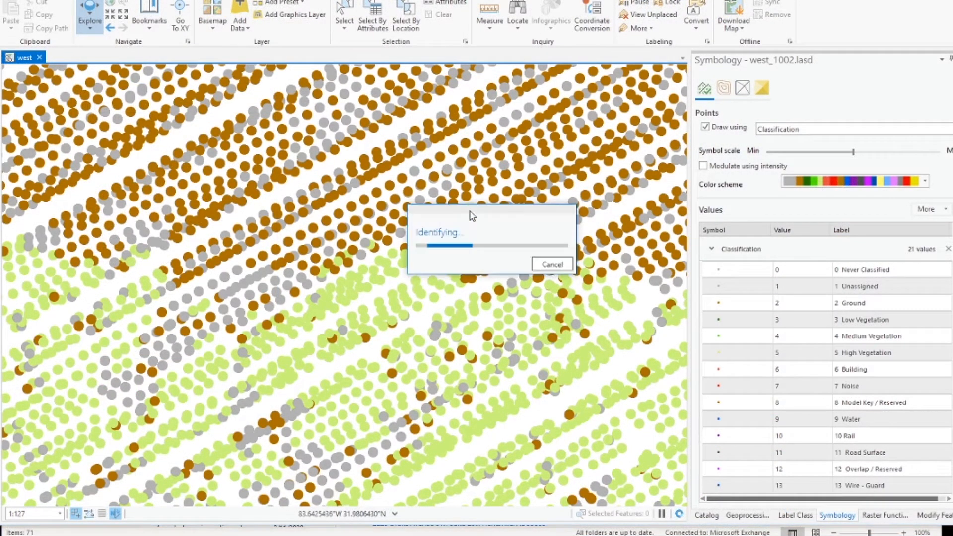
left_click(524, 250)
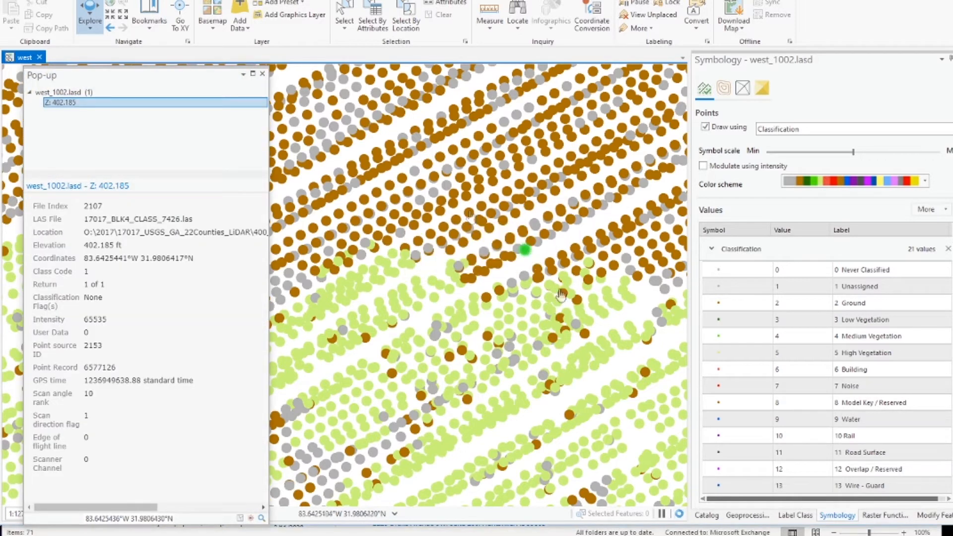
left_click(524, 251)
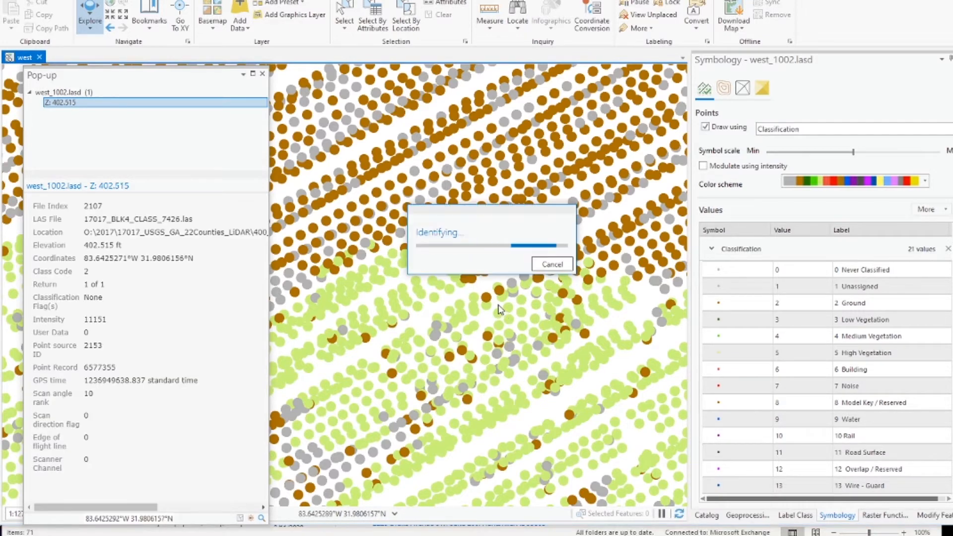
left_click(96, 83)
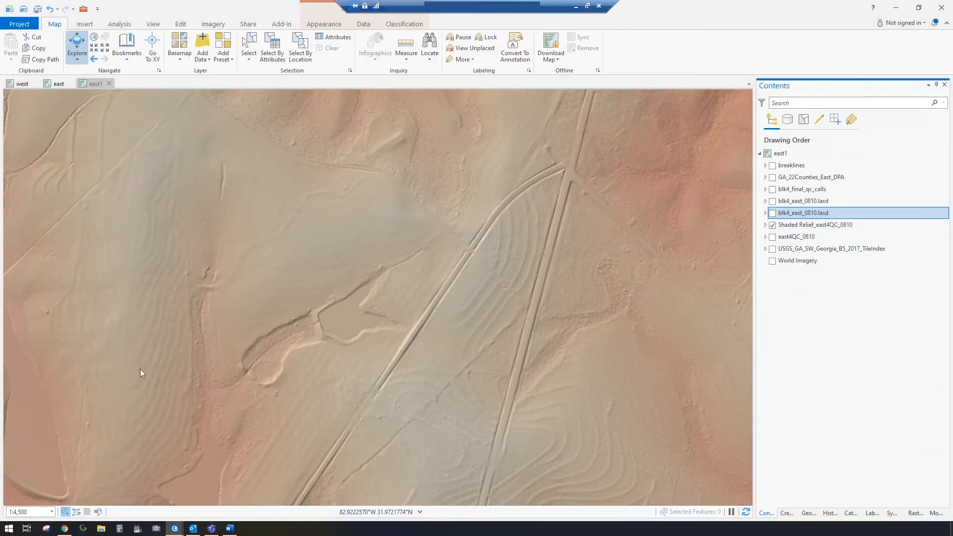
Step: Turn on the breaklines layer and a blk4_east_0810.lasd layer to show the pond over relief
left_click(791, 165)
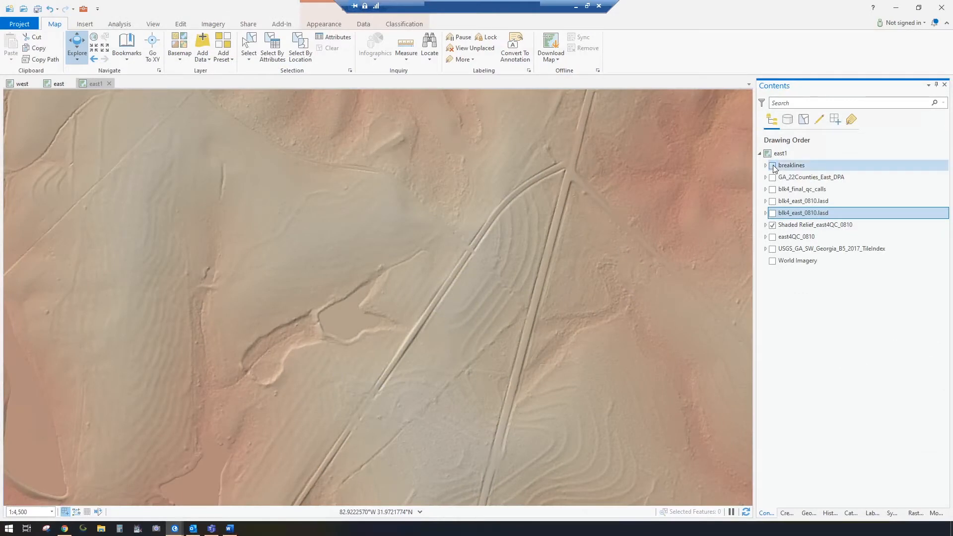
left_click(772, 165)
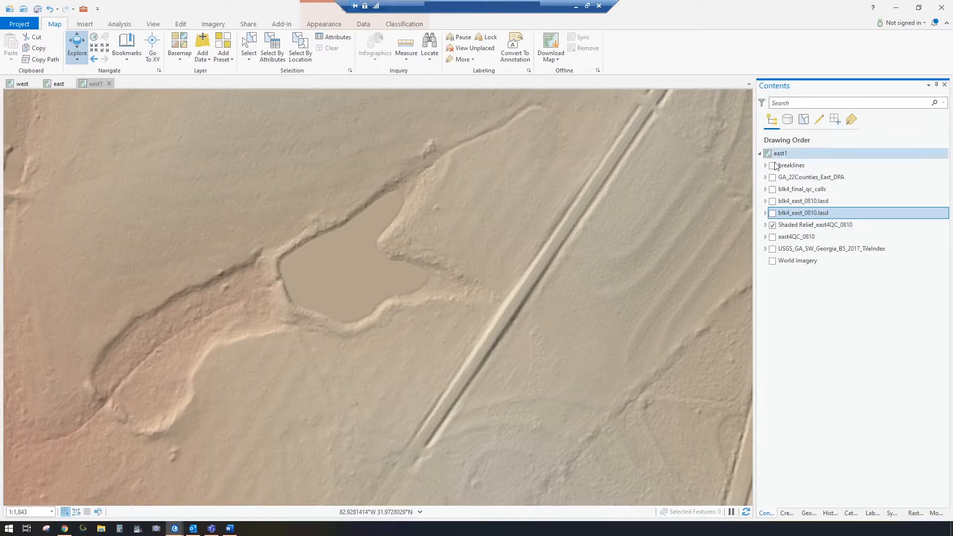
left_click(772, 165)
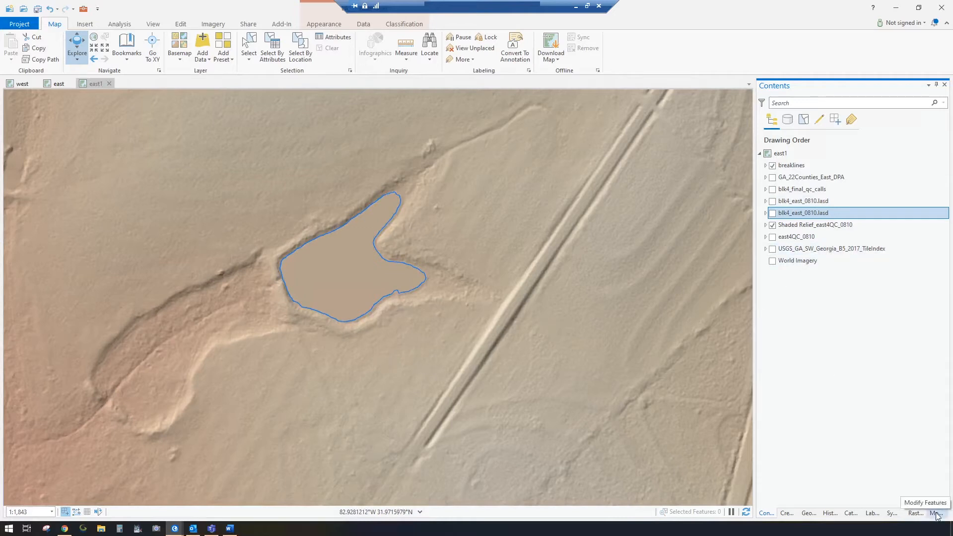
mouse_move(772, 216)
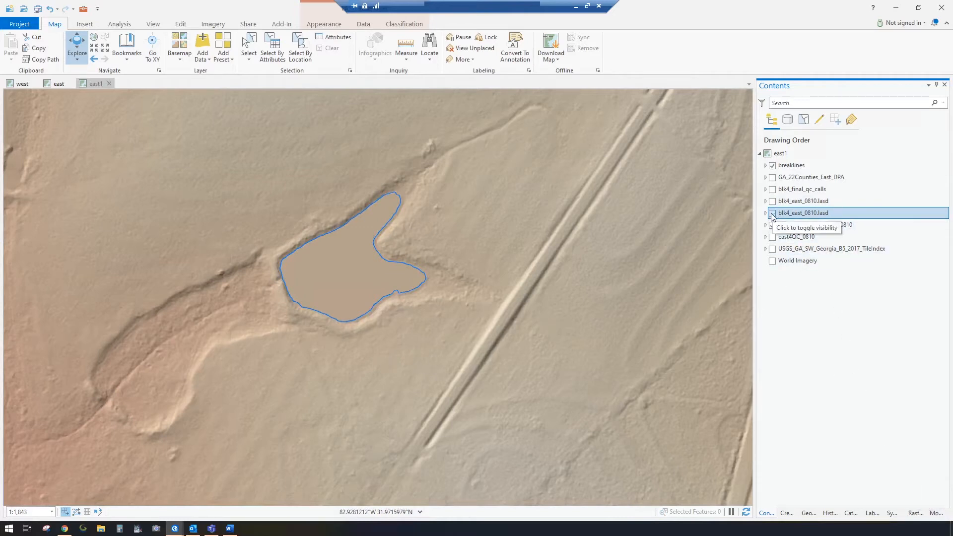
left_click(772, 225)
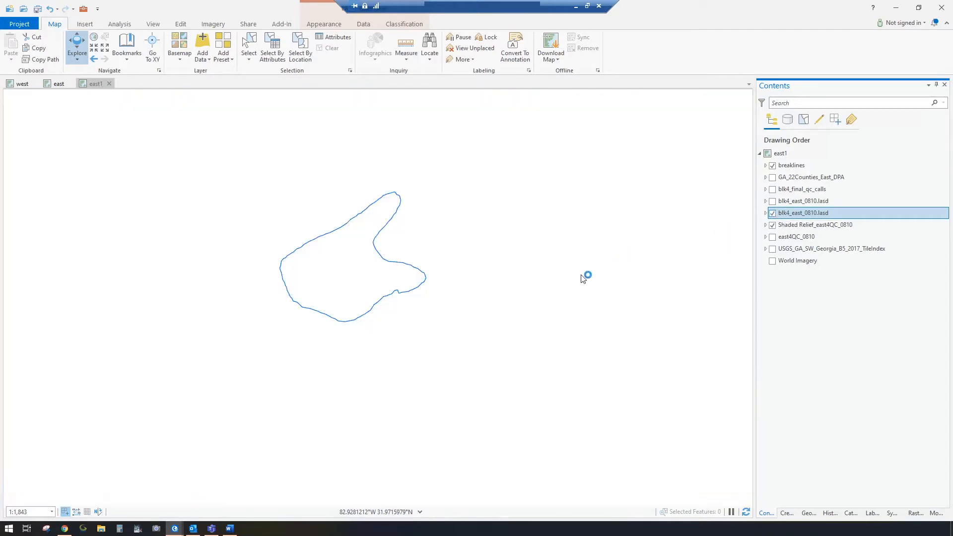
left_click(772, 213)
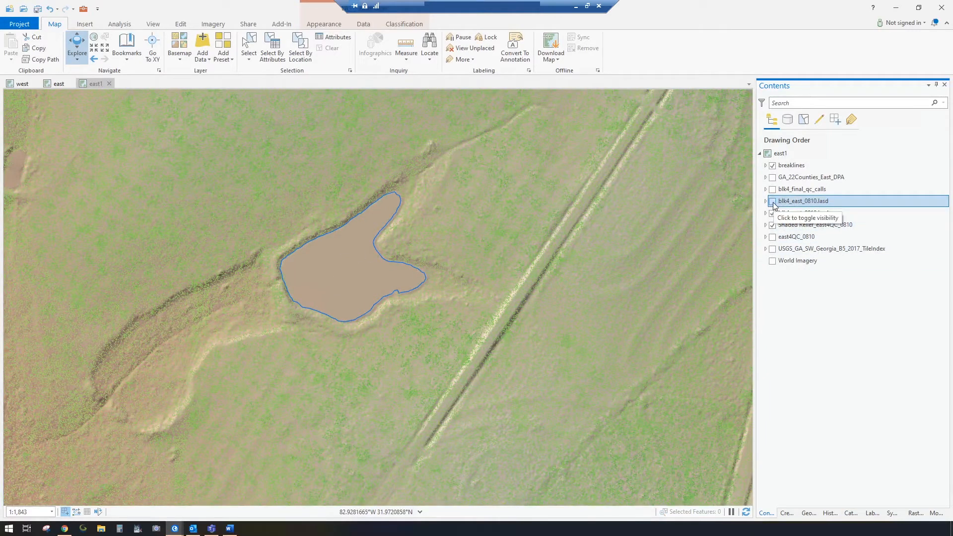
Step: Show the slope-symbolized LAS layer and set Explore pop-ups to Topmost Layer
left_click(772, 201)
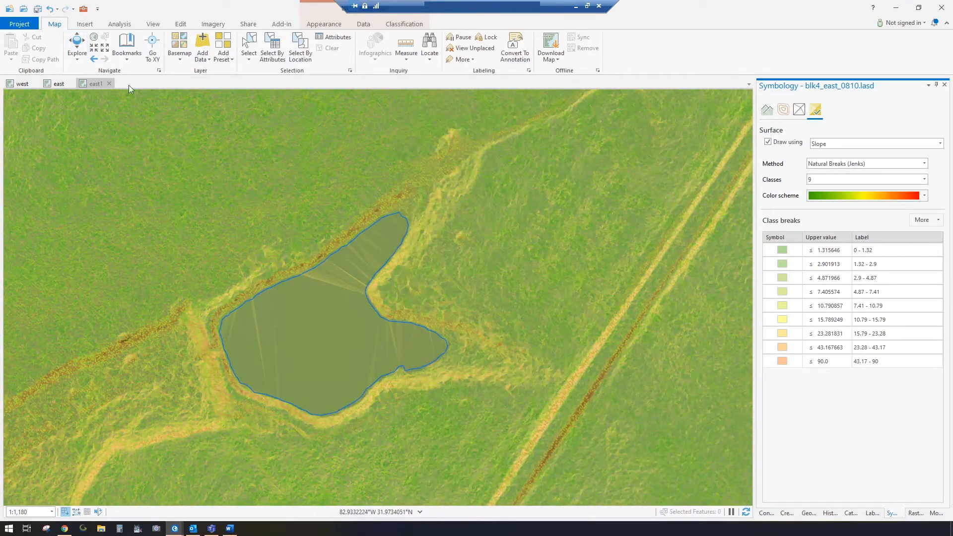
mouse_move(76, 45)
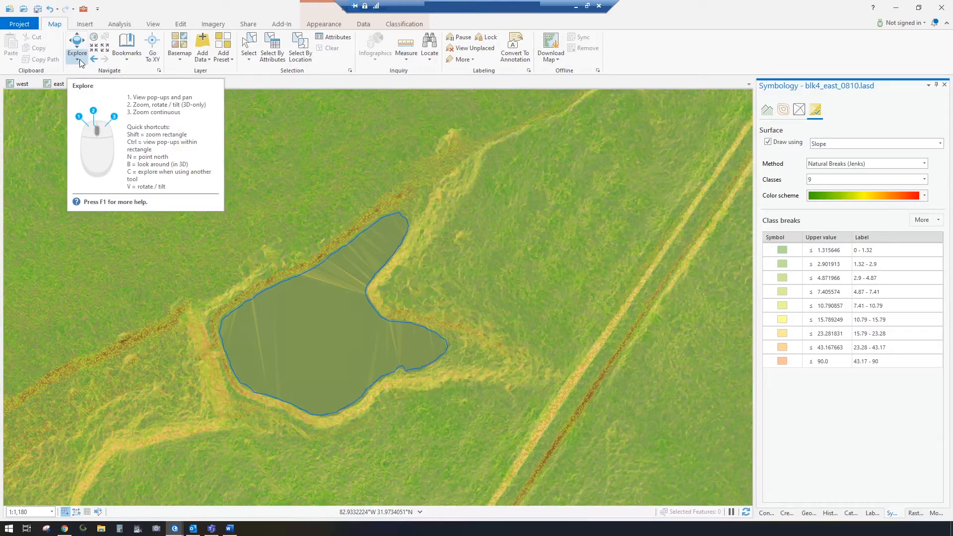
left_click(76, 60)
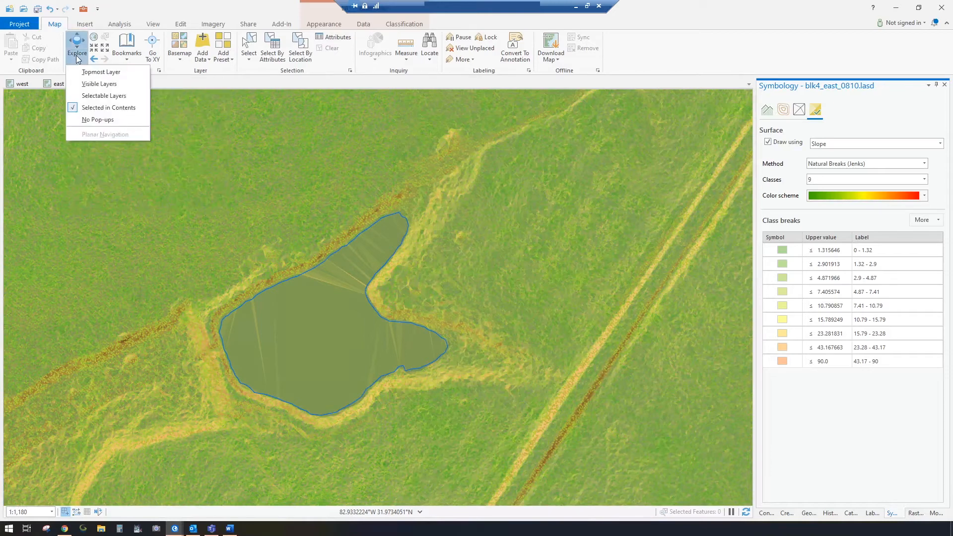
mouse_move(103, 72)
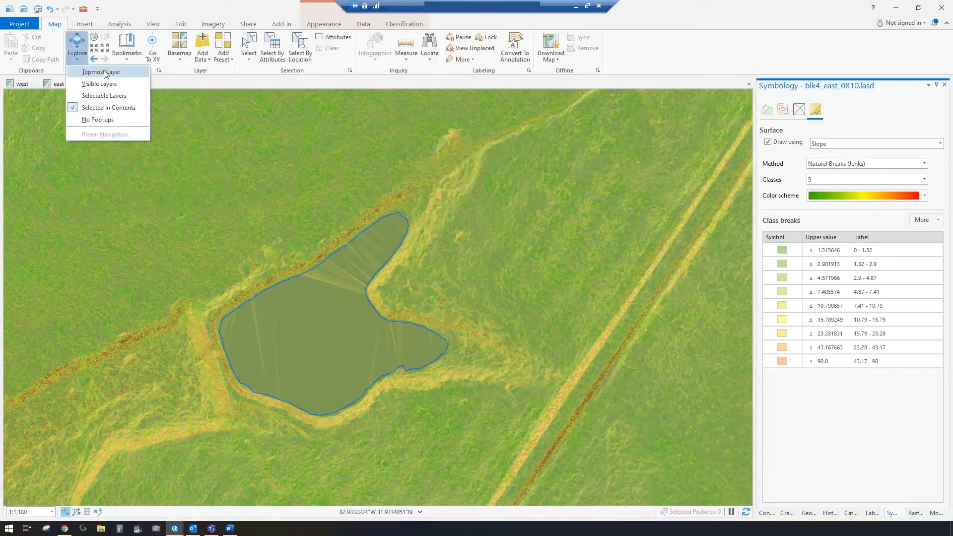
mouse_move(109, 108)
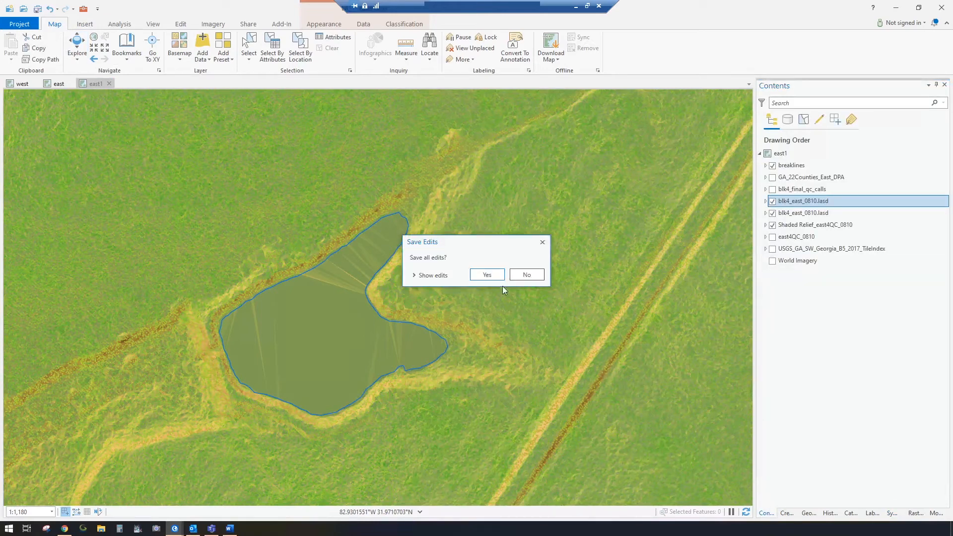
Step: Dismiss the Save Edits prompt, hide the slope layer, and read the pond-edge point's Z (~271.741 ft)
left_click(486, 274)
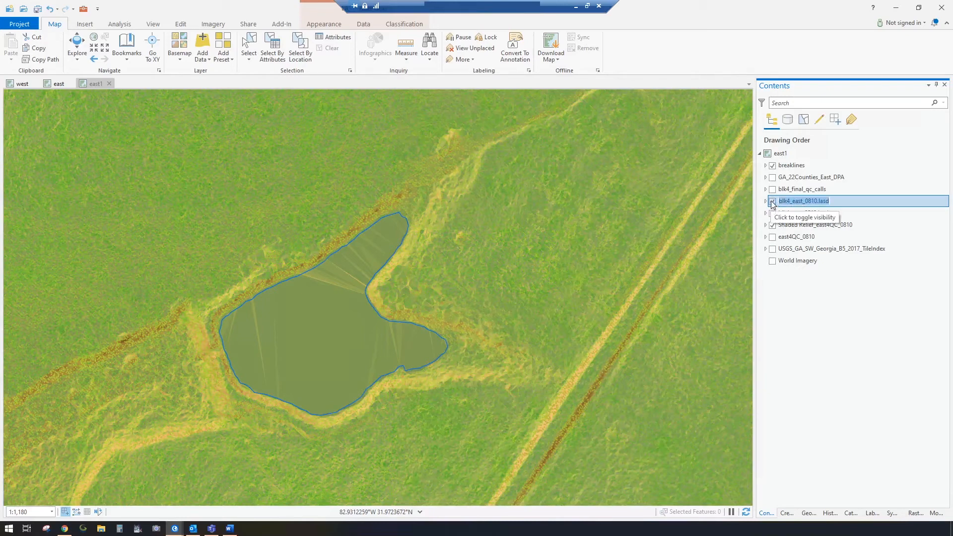
left_click(772, 201)
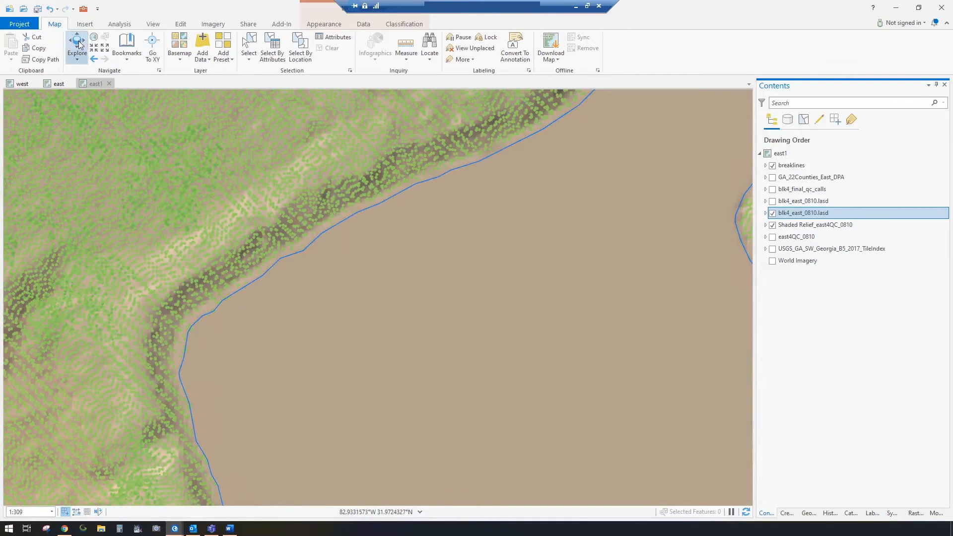
mouse_move(231, 304)
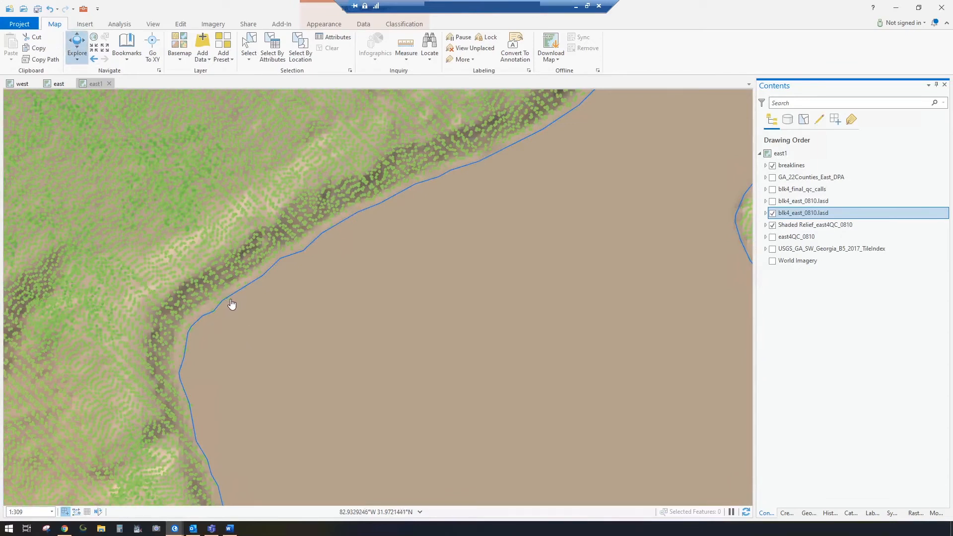
left_click(231, 303)
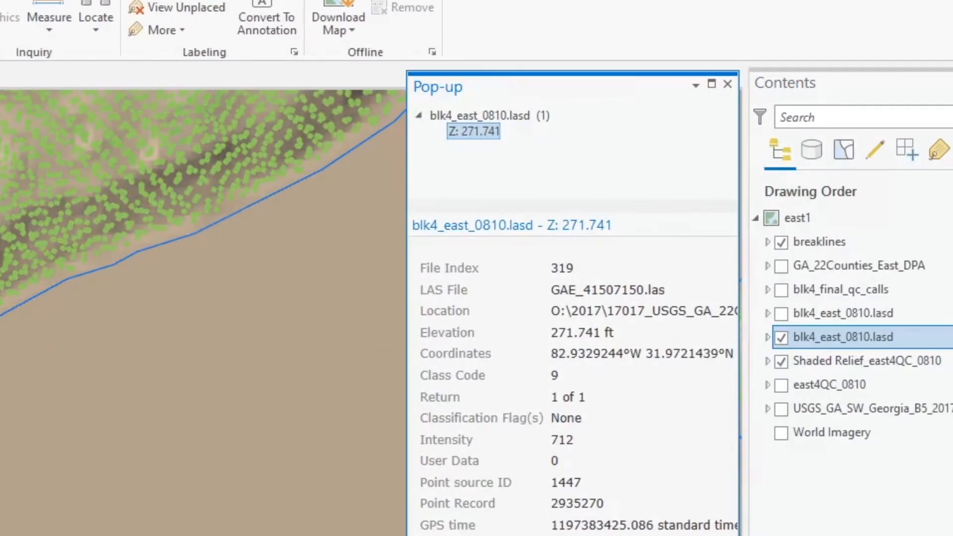
left_click(728, 84)
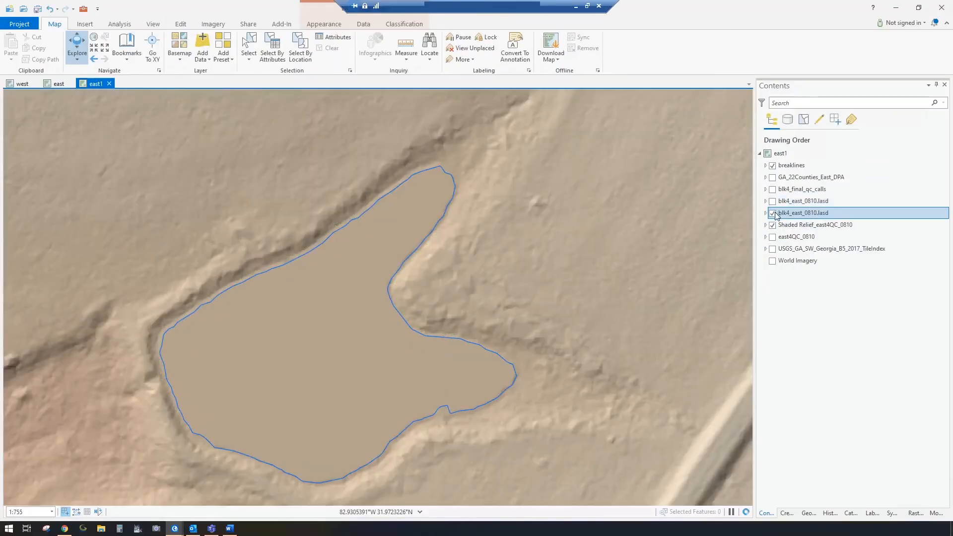
Step: Show the slope layer, select the pond polygon, and view its vertices (Z 271.98 ft) in Edit Vertices
left_click(772, 213)
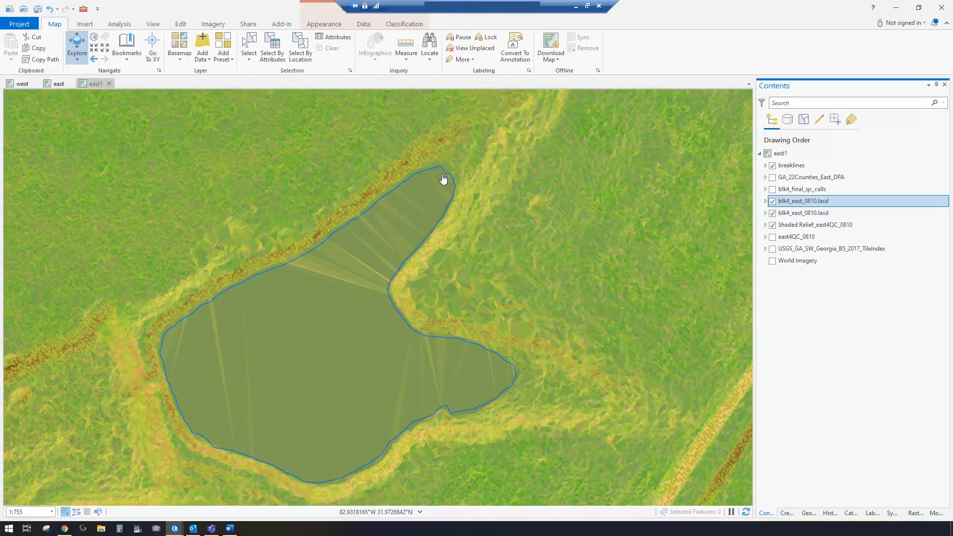
left_click(260, 362)
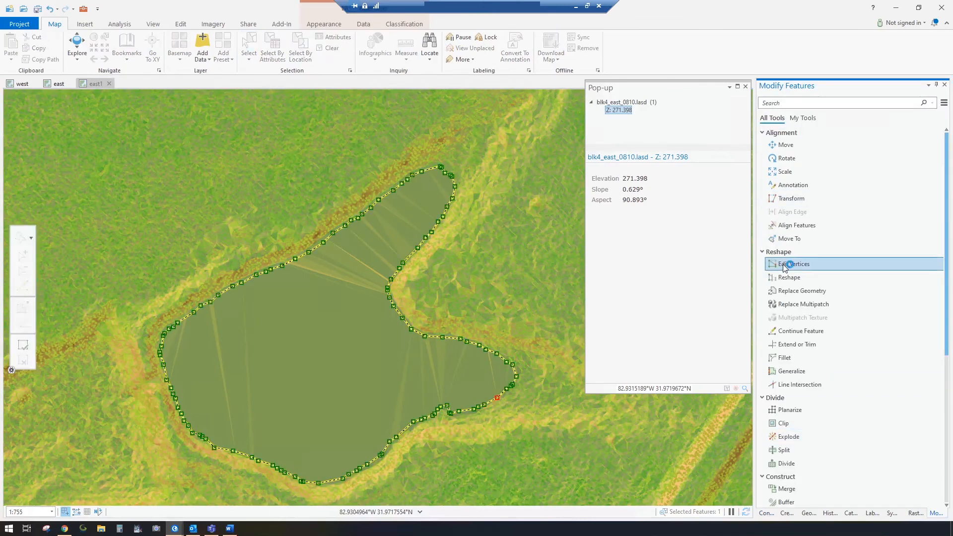
left_click(795, 263)
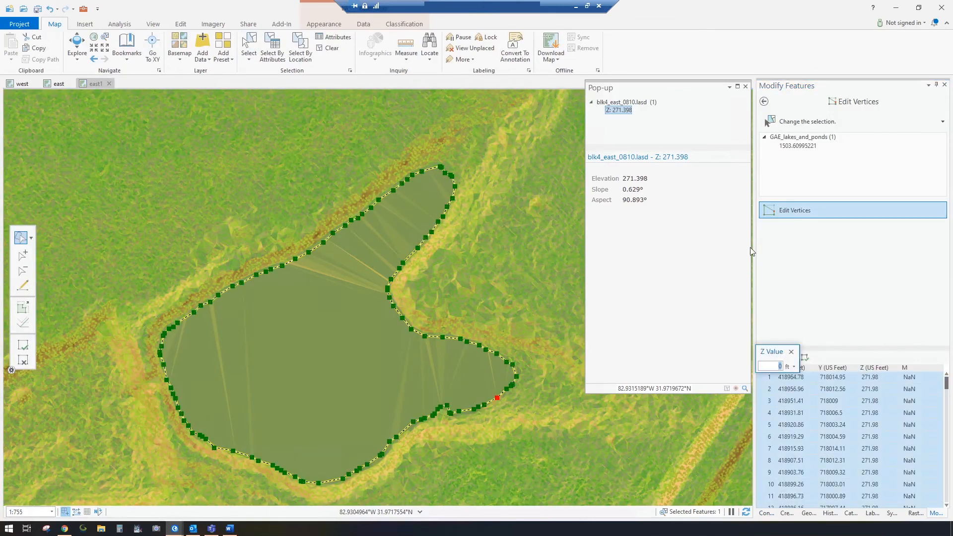